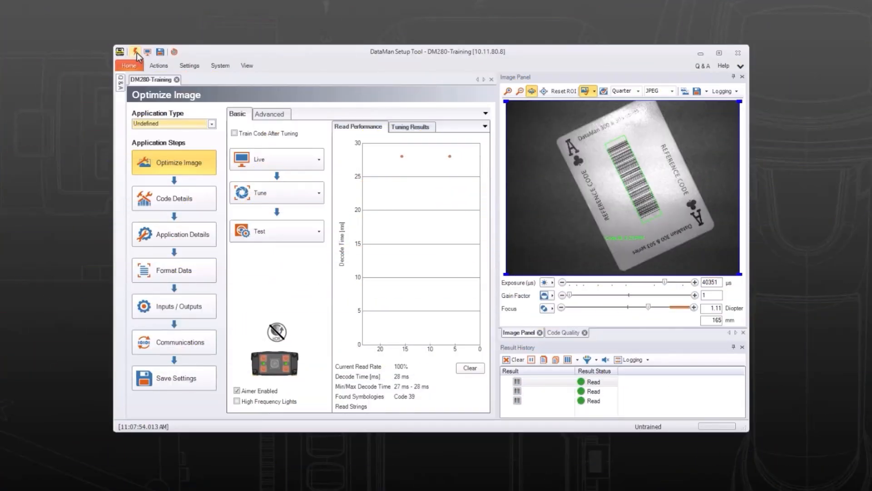
Step: Disconnect from DM280-Training and show the discovered readers list
click(129, 65)
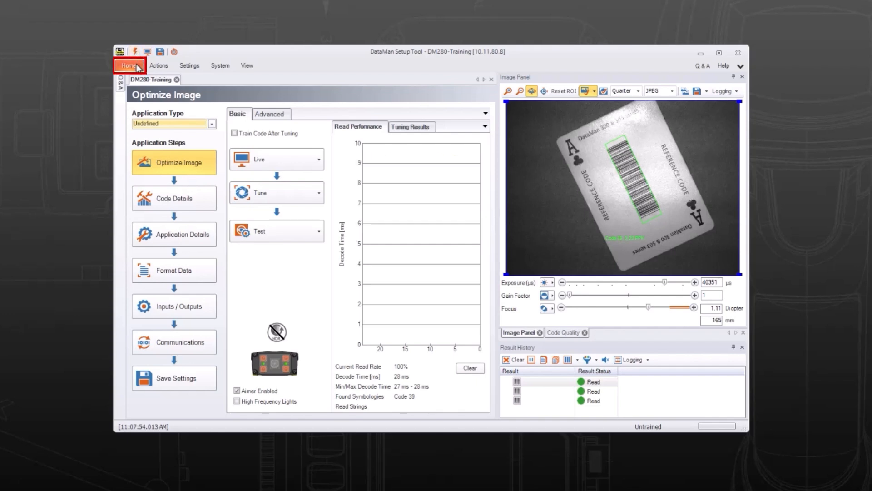
click(129, 65)
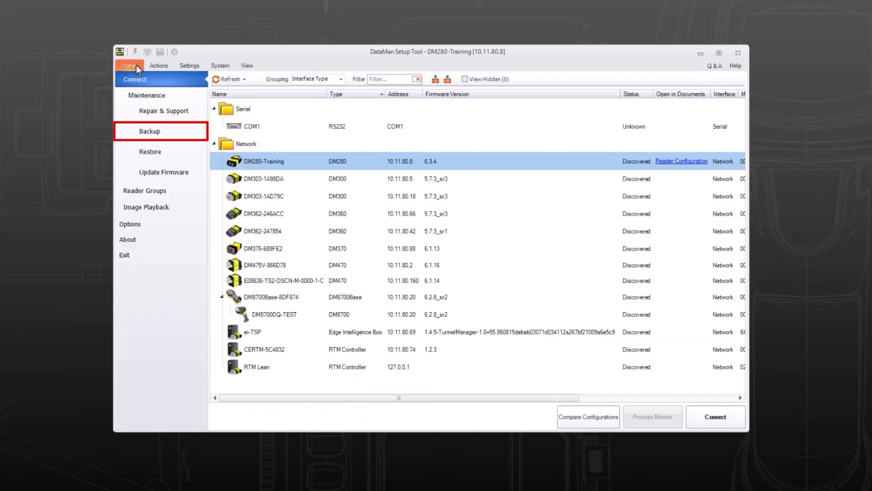
mouse_move(164, 111)
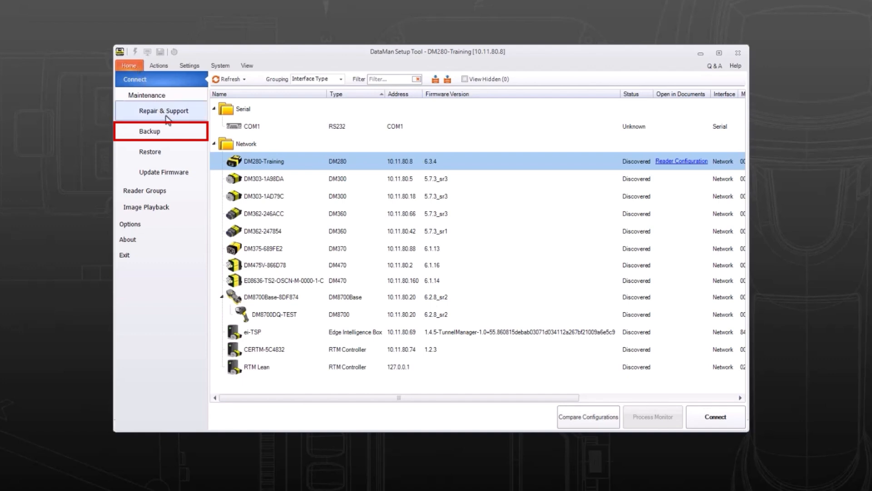
Step: Back up the DM280-Training configuration and open the Backups folder
click(148, 132)
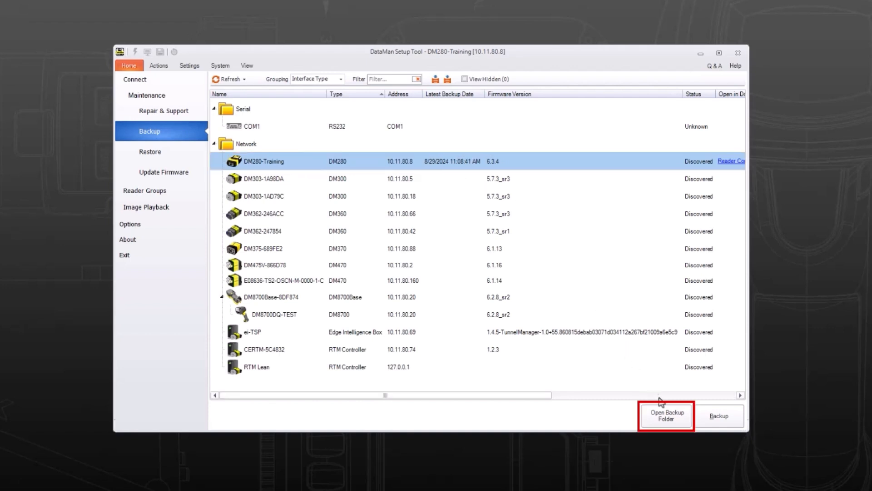
click(665, 415)
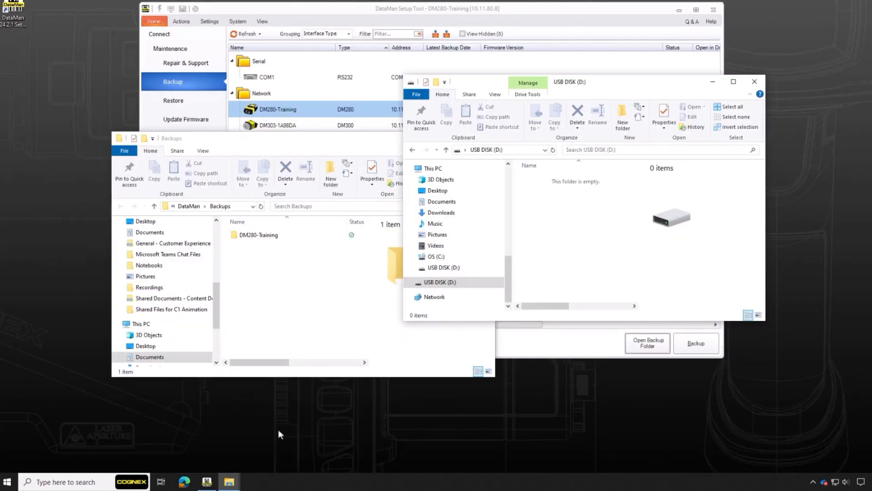
Step: Select the DM280-Training backup folder to copy onto USB DISK (D:)
click(259, 234)
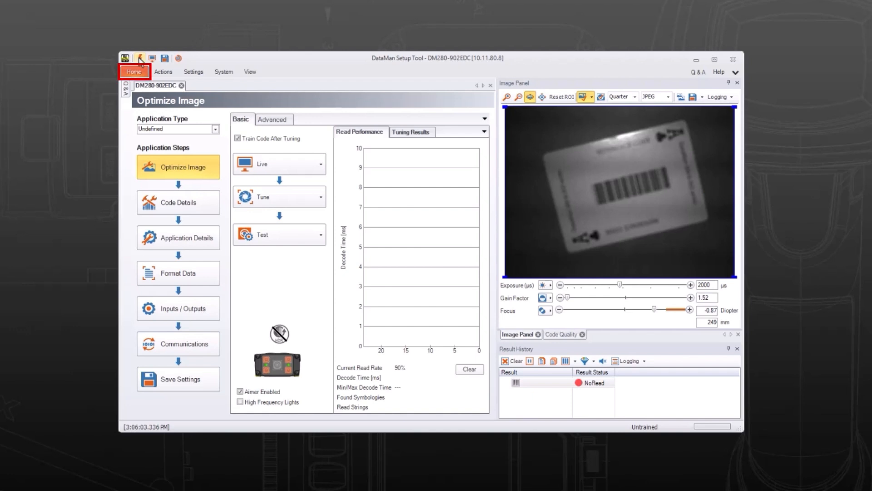
Step: Return to the reader list and open the Restore page for DM280-902EDC
click(134, 72)
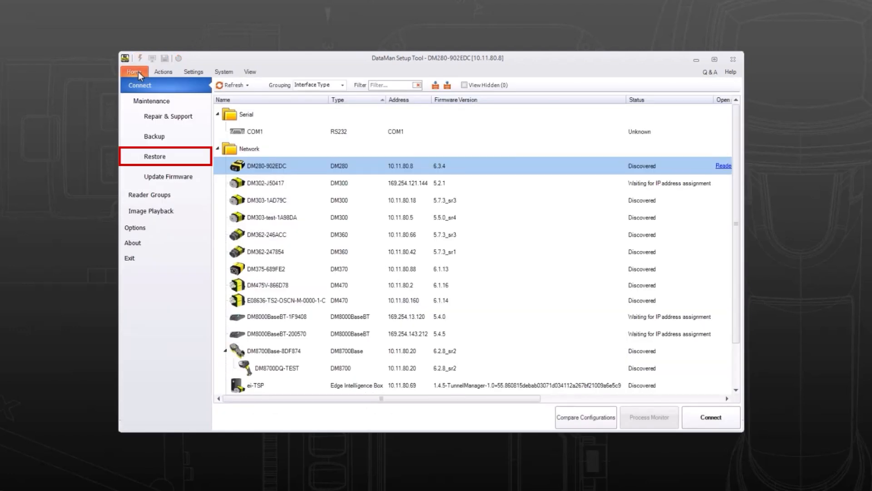
click(154, 157)
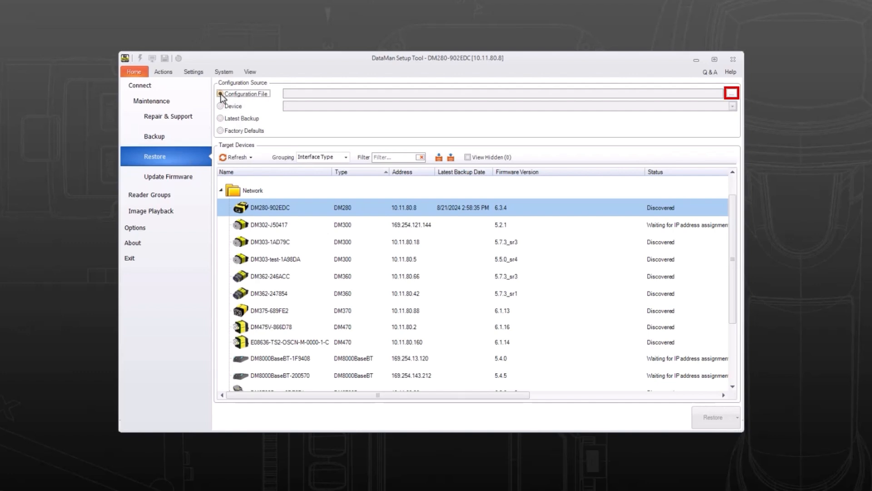
Step: Load the DM280-Training .dmb backup from USB DISK (D:) as the configuration source
click(221, 93)
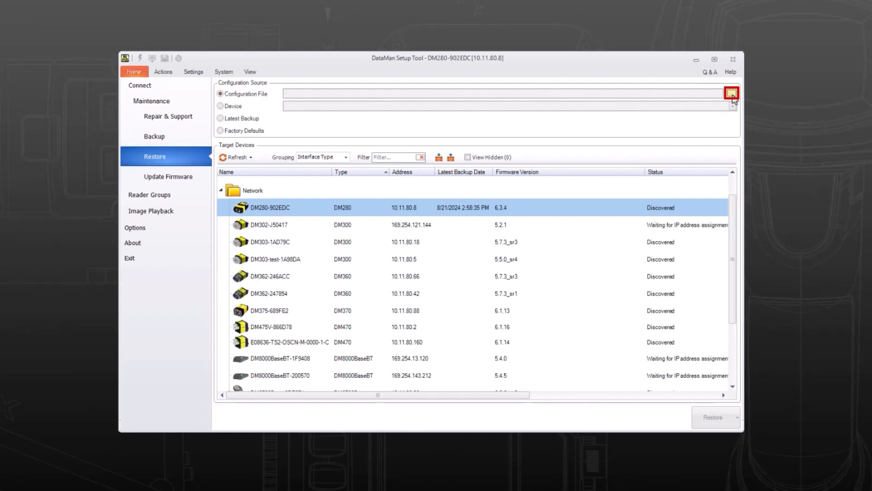
click(731, 92)
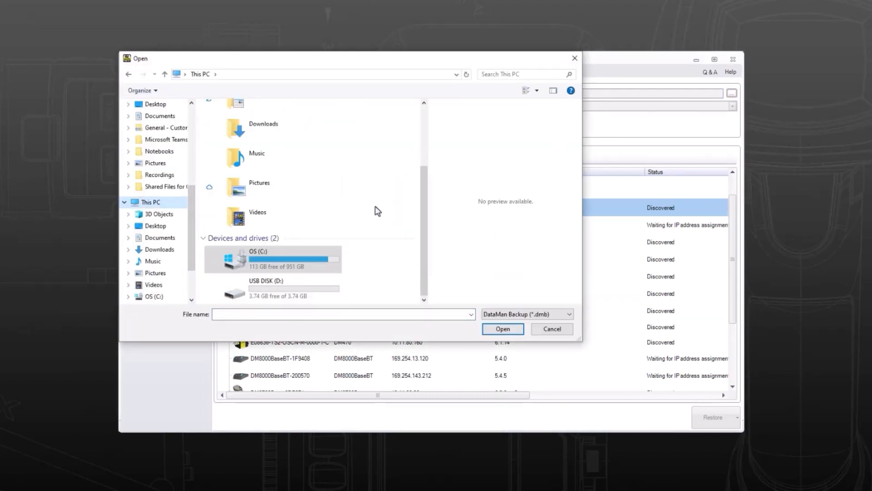
double_click(266, 287)
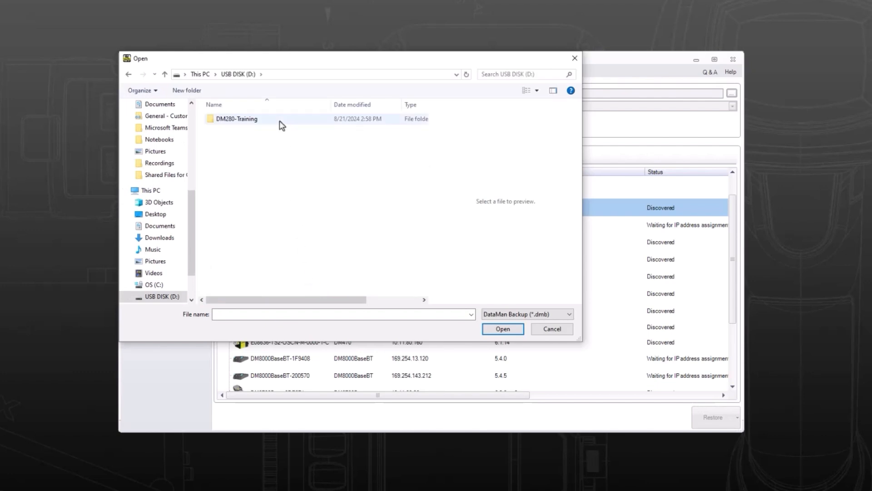
double_click(236, 118)
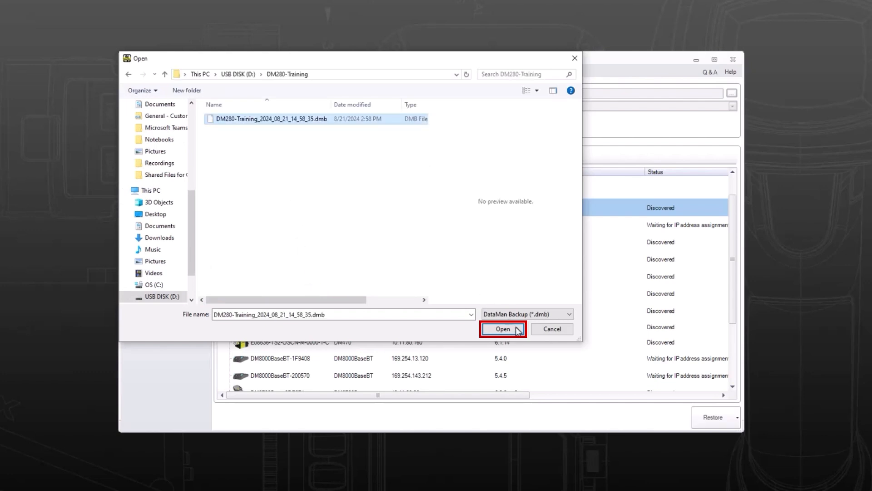
click(502, 328)
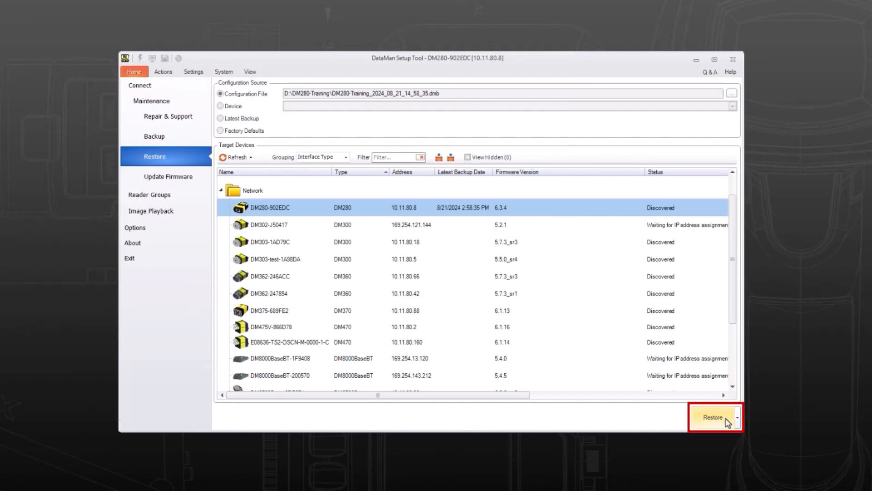
Step: Restore the DM280-Training backup onto DM280-902EDC, confirming and closing when complete
click(713, 417)
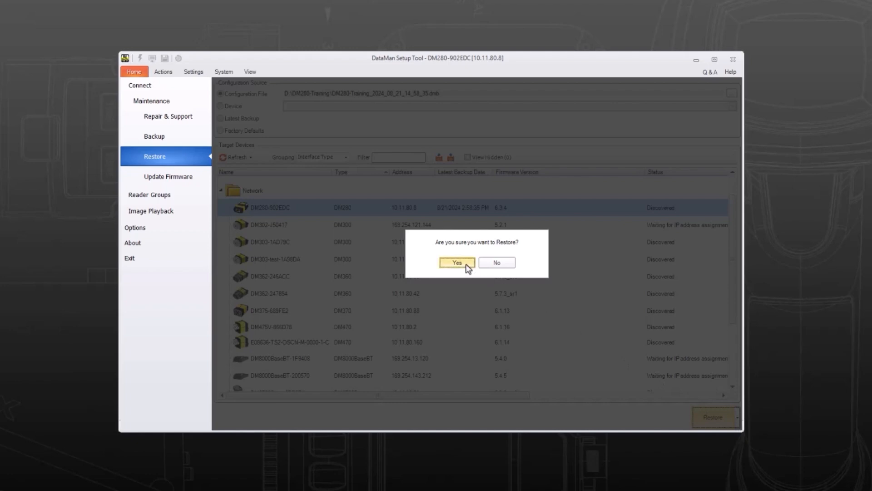
click(456, 263)
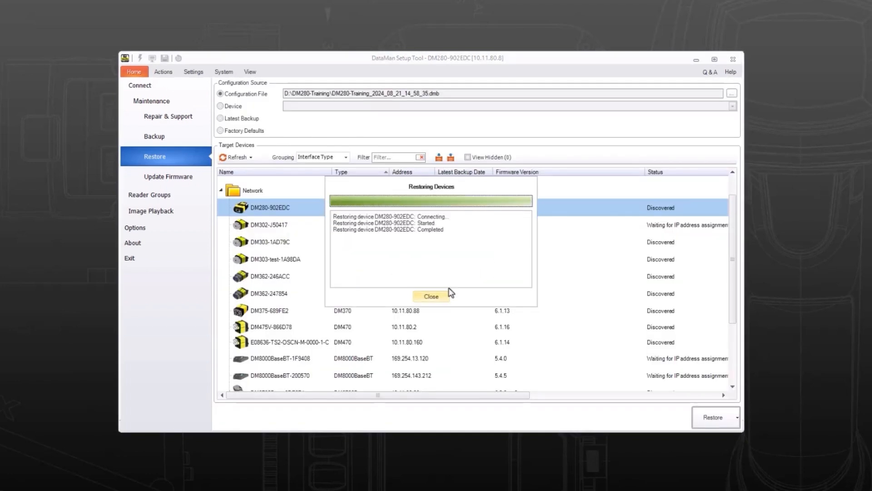
click(431, 295)
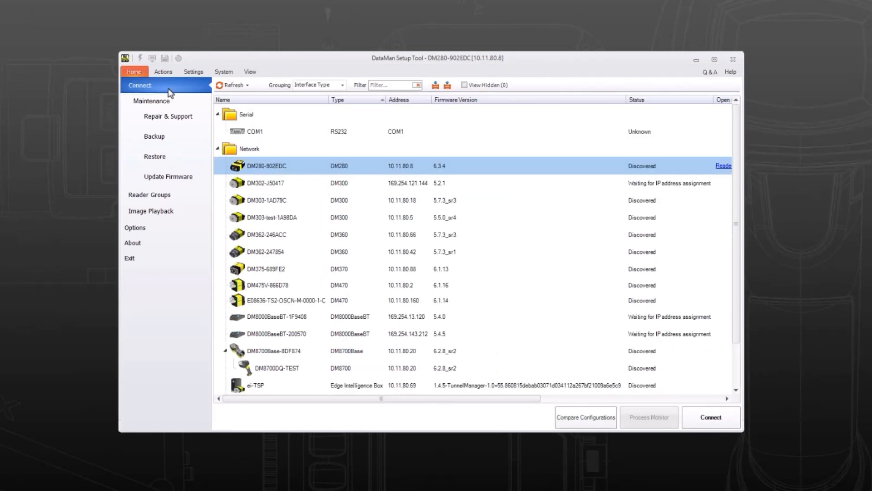